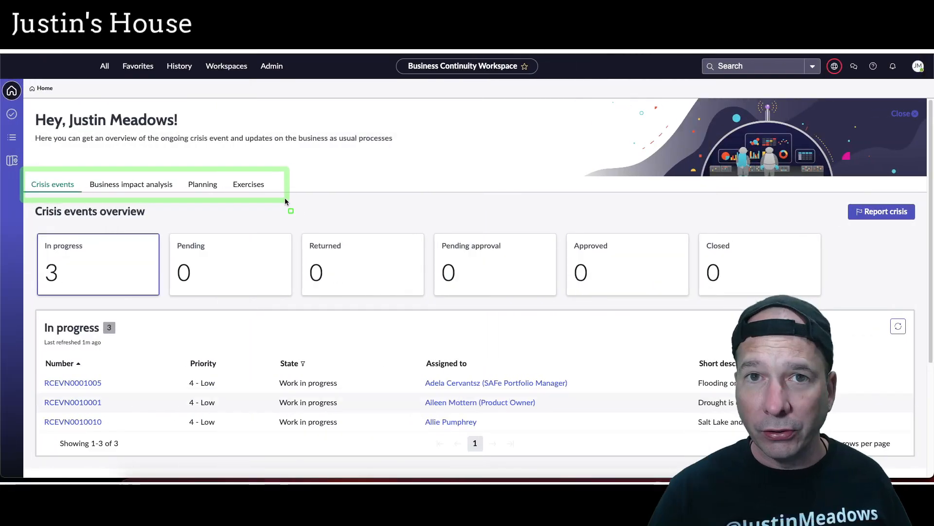
# - Check the pending crisis events, then return to the in-progress crisis events
pyautogui.scroll(-3)
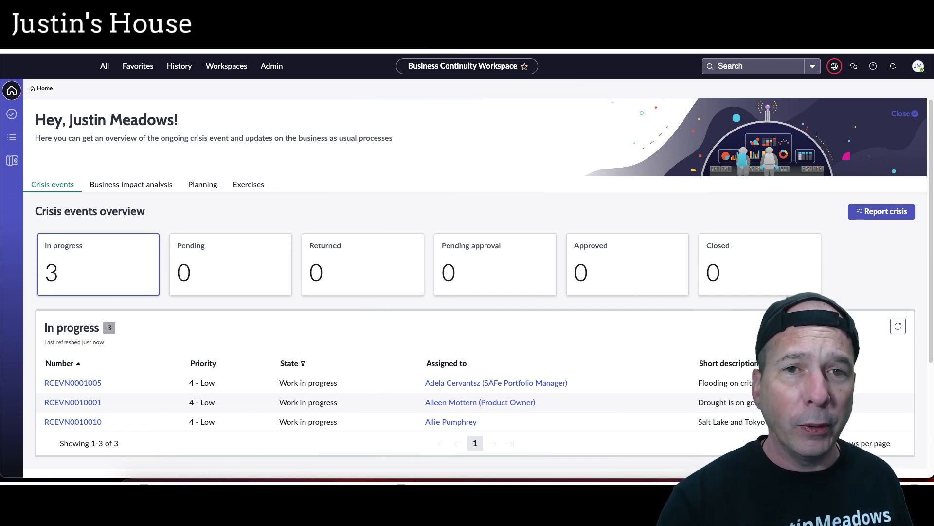
pyautogui.moveTo(335, 105)
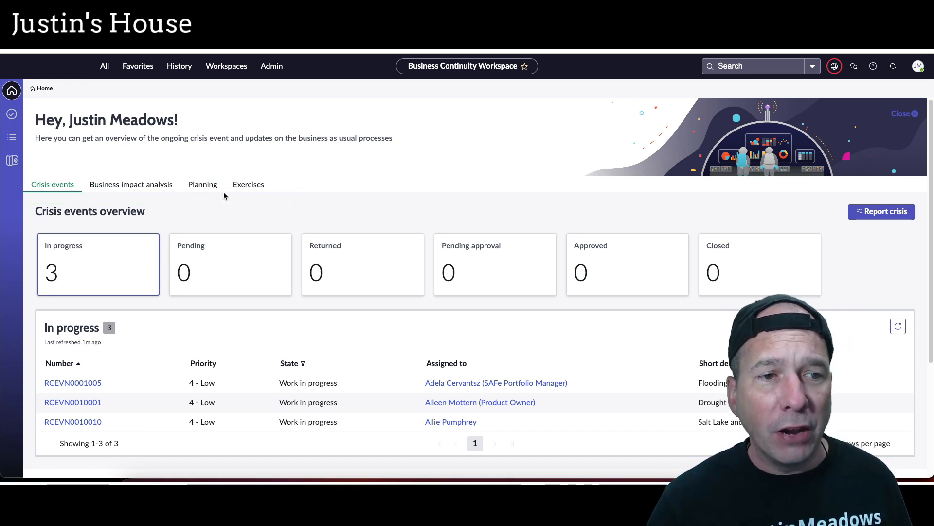
pyautogui.click(902, 113)
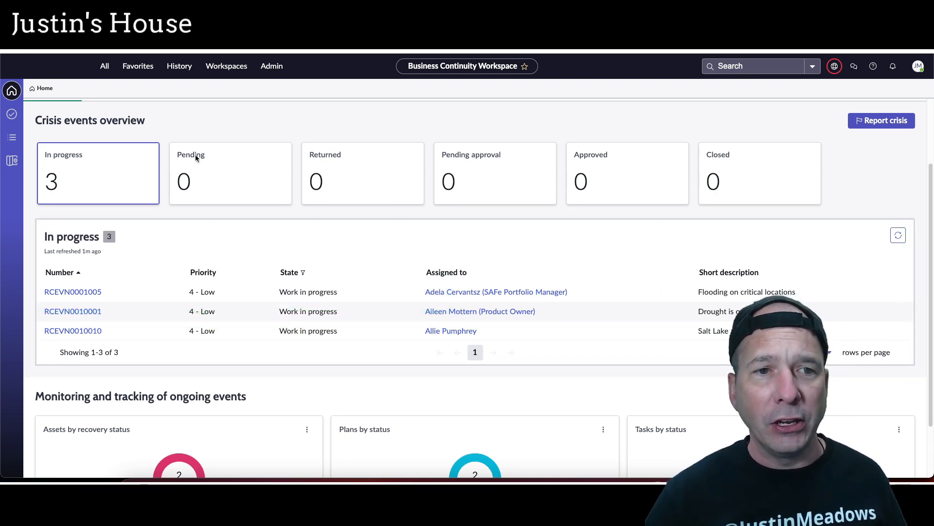
pyautogui.click(230, 174)
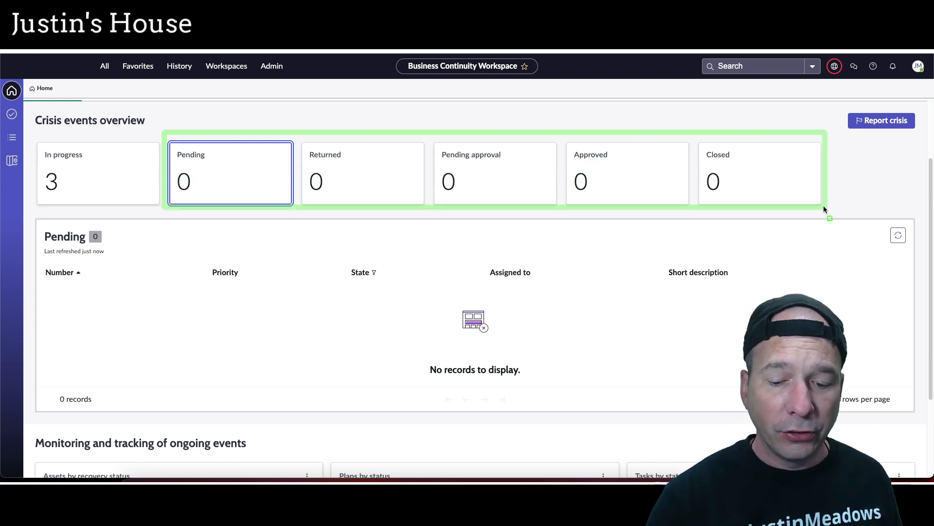
pyautogui.click(97, 174)
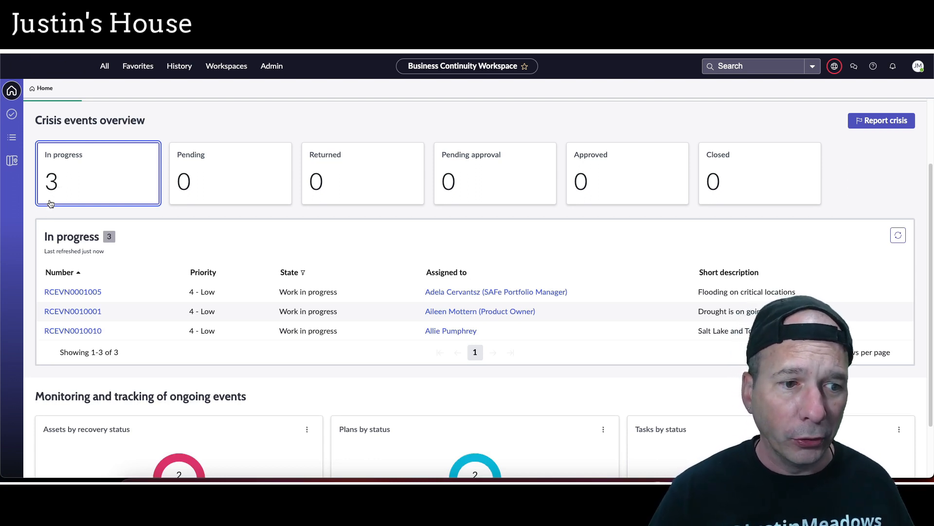
pyautogui.scroll(-3)
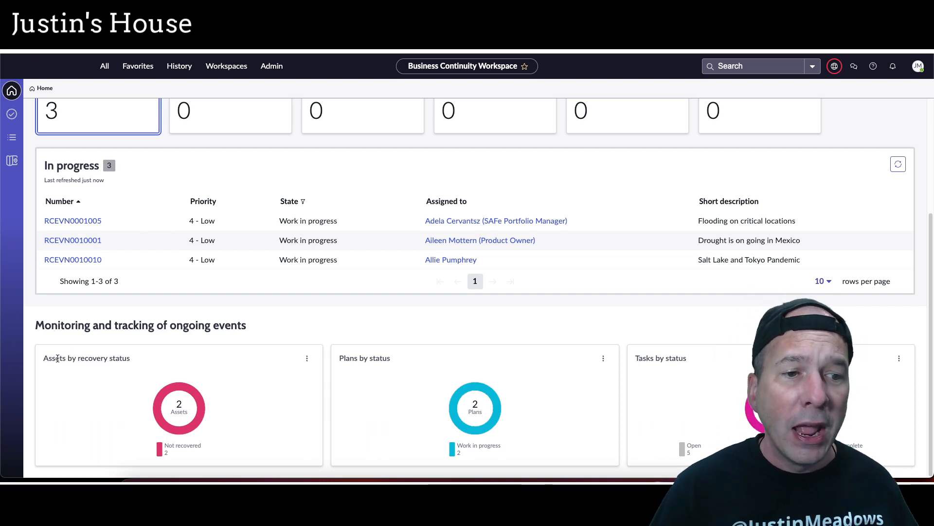
pyautogui.moveTo(372, 352)
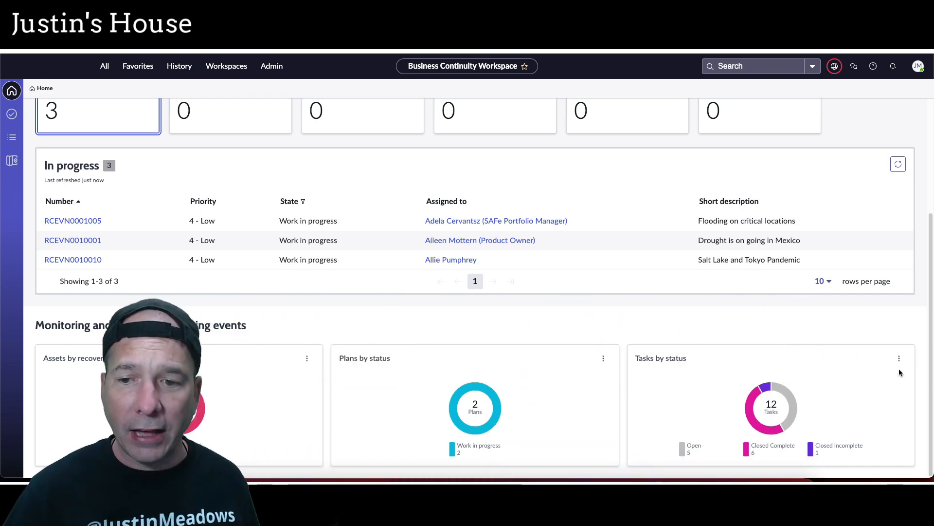
pyautogui.moveTo(665, 377)
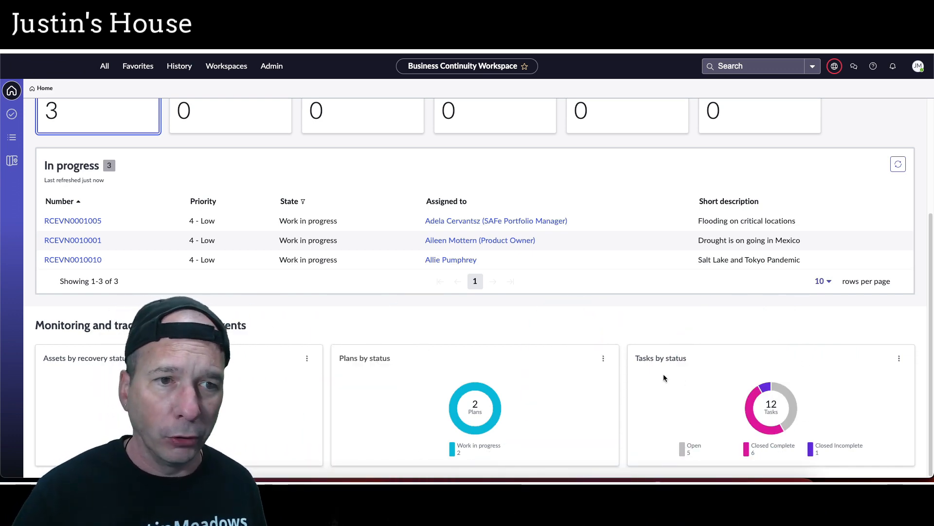
# - On Business impact analysis, filter to In review then Pending approval and view the monitoring charts
pyautogui.click(130, 184)
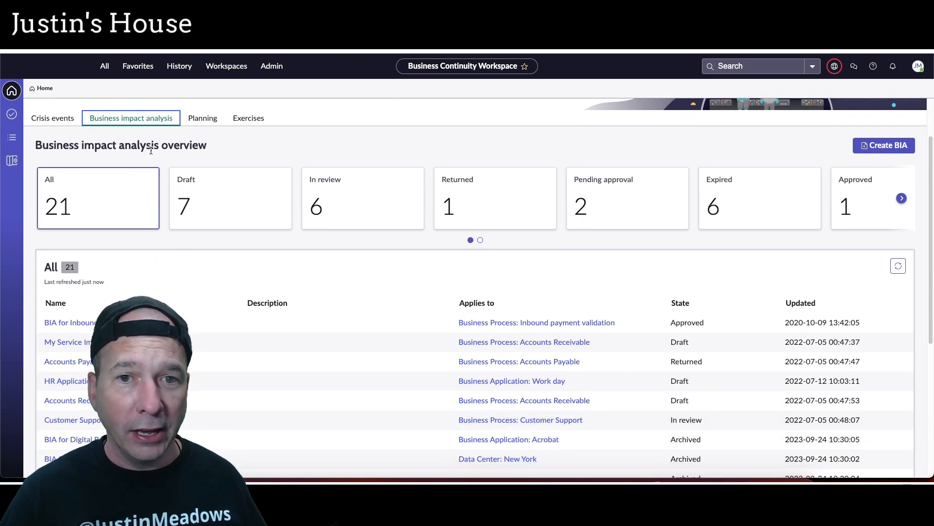
pyautogui.scroll(-3)
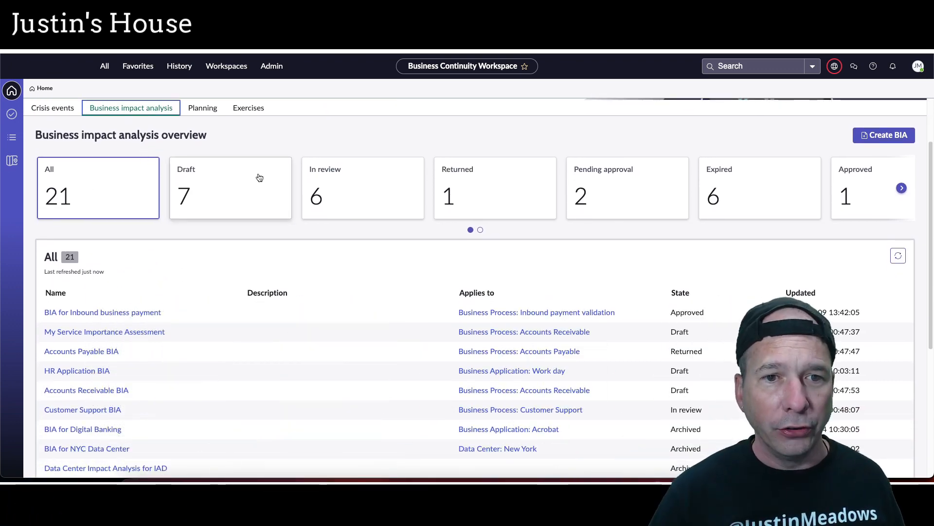
pyautogui.click(362, 188)
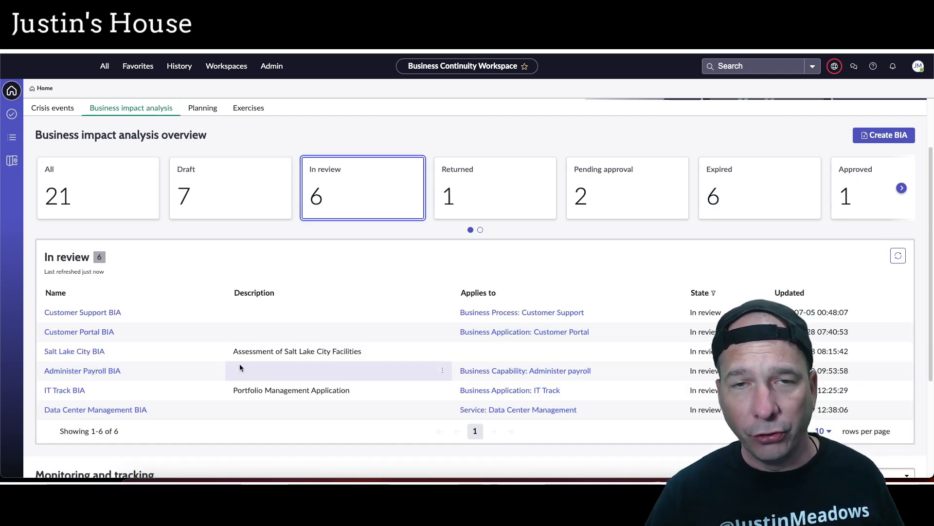
pyautogui.click(627, 187)
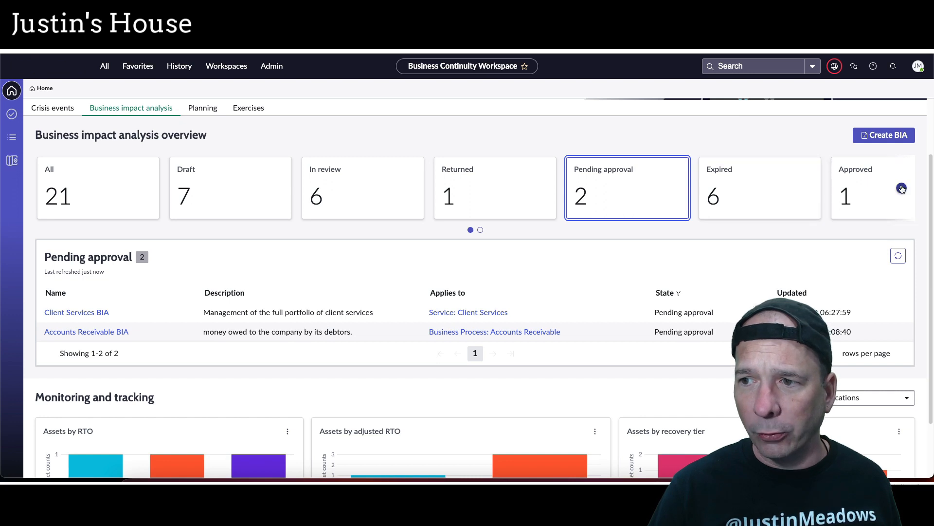
pyautogui.click(901, 187)
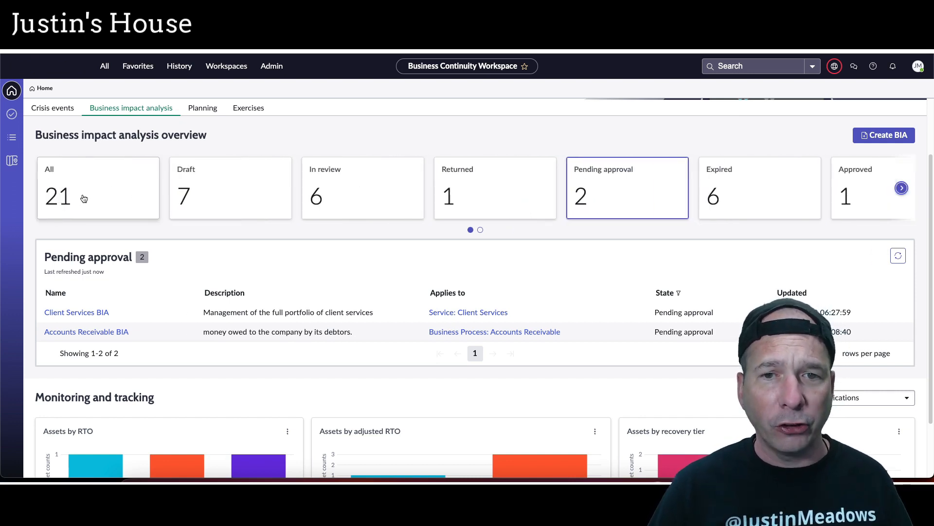
pyautogui.scroll(-3)
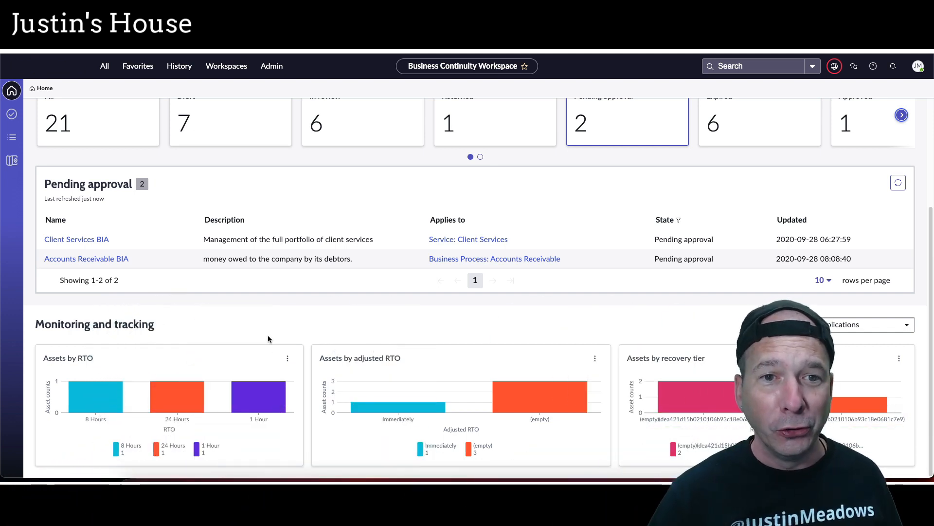
# - On Planning, filter the continuity plans to the one pending approval
pyautogui.click(202, 184)
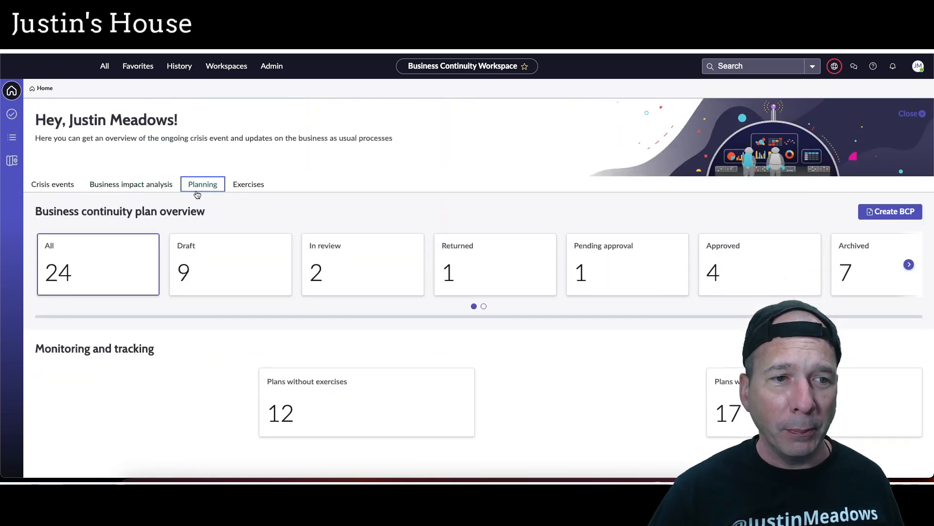
pyautogui.click(98, 264)
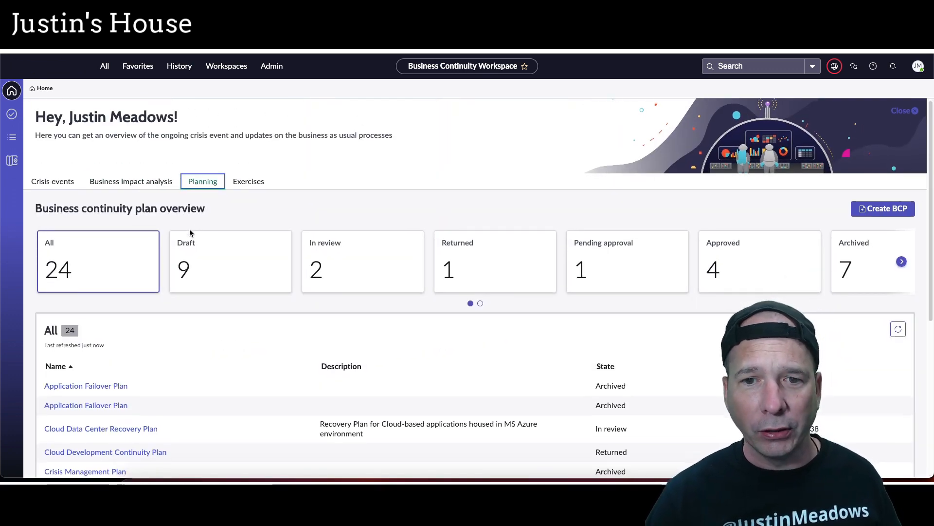
pyautogui.scroll(-3)
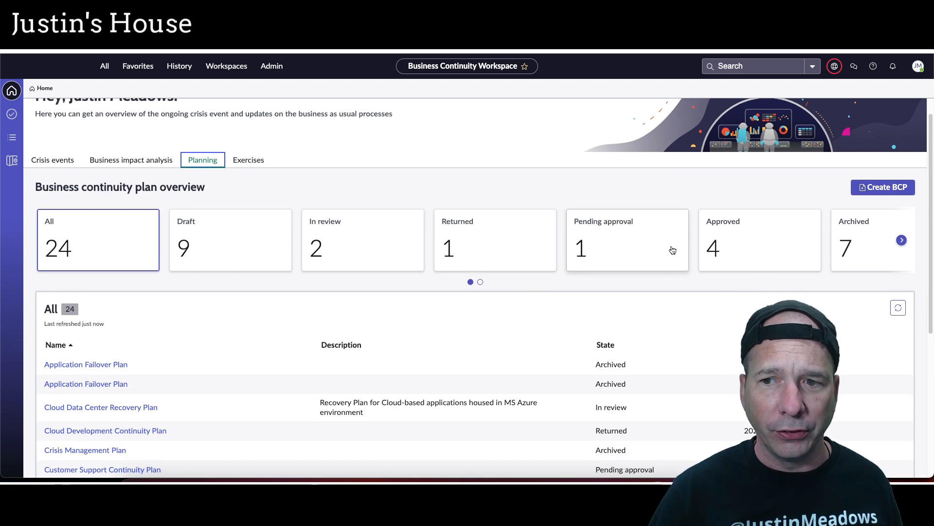
pyautogui.click(626, 240)
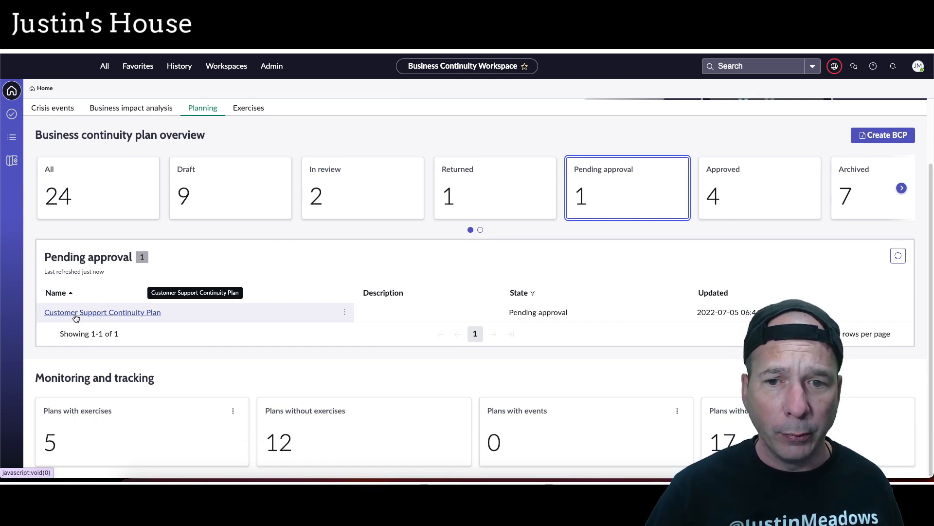
pyautogui.moveTo(54, 421)
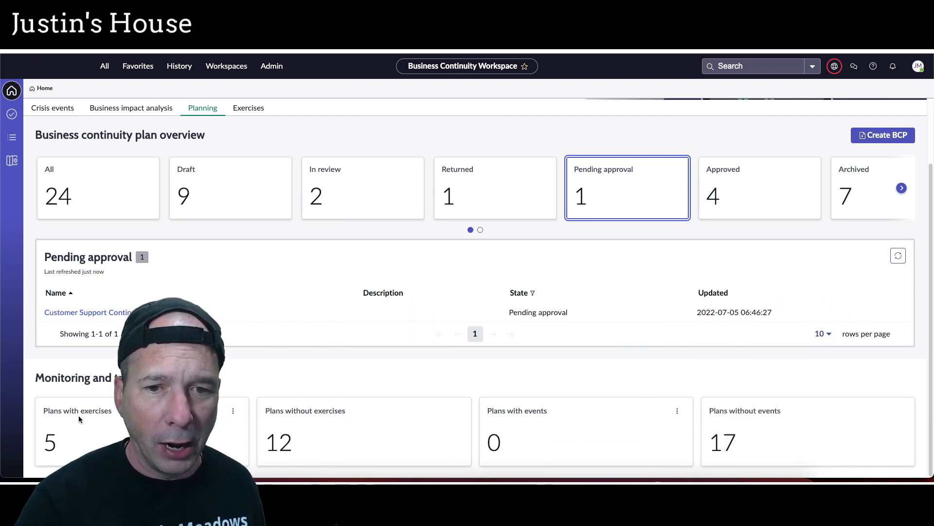
# - On Exercises, filter to the closed exercises and review them
pyautogui.click(248, 108)
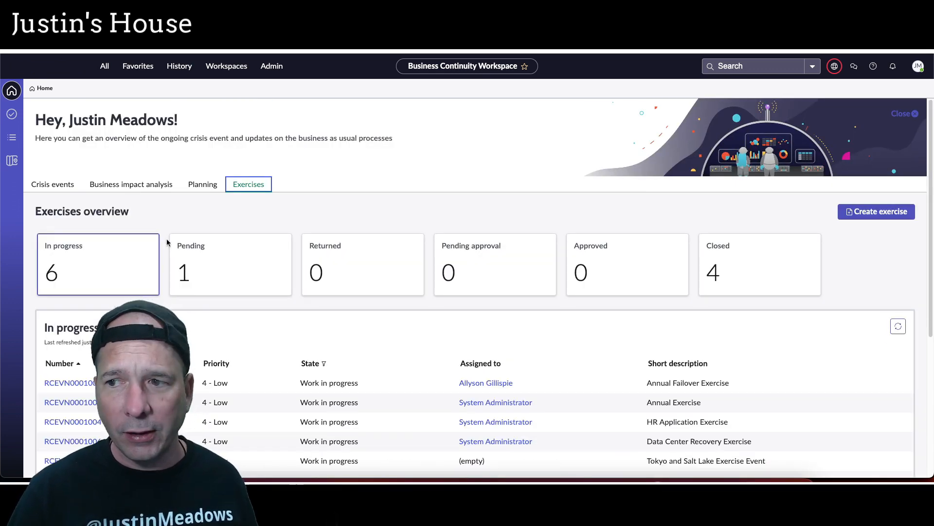
pyautogui.scroll(-3)
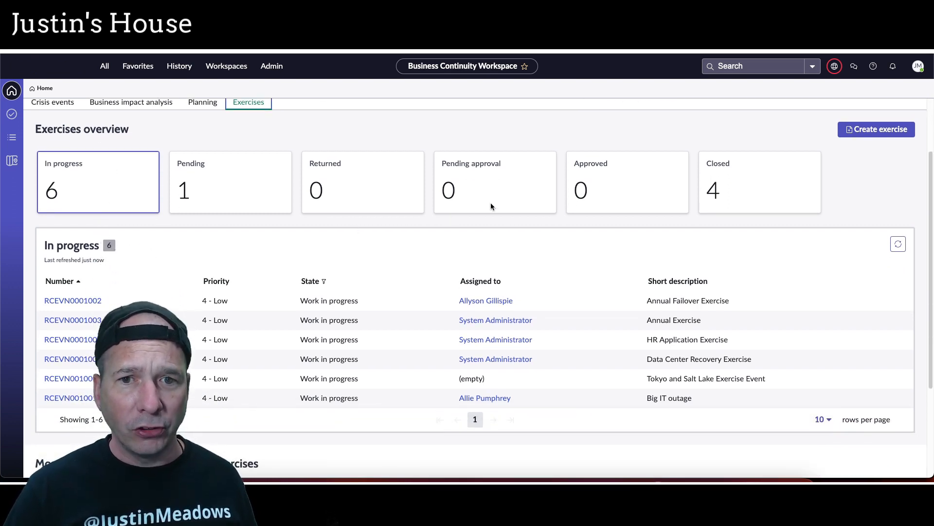
pyautogui.click(759, 182)
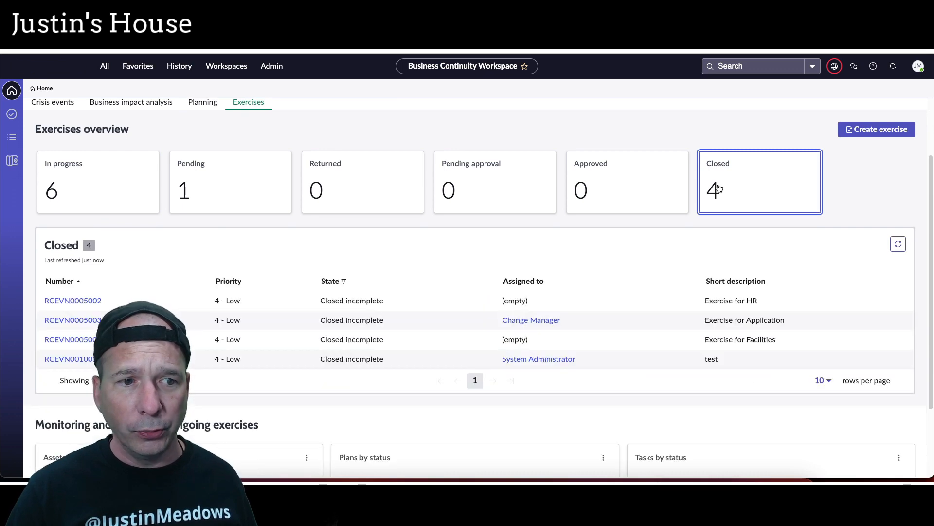
pyautogui.scroll(-3)
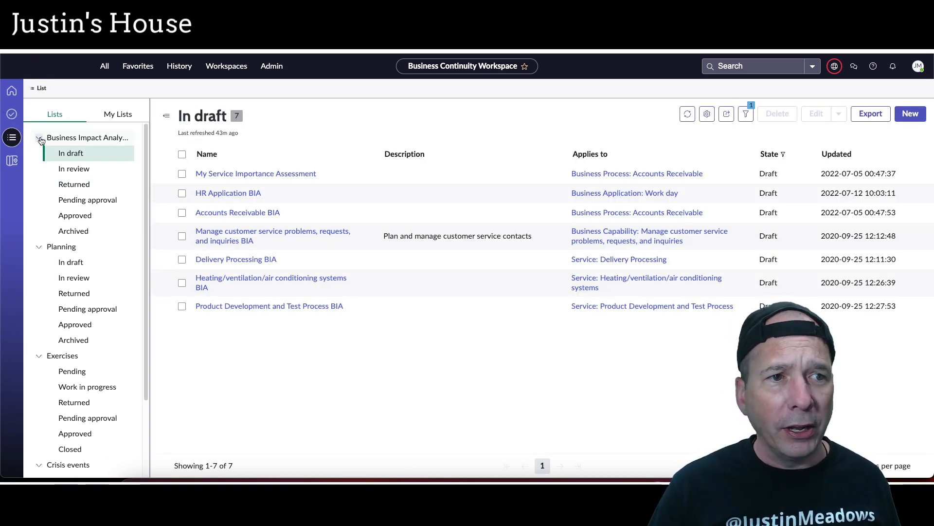
# - Browse the Planning and Exercises list groups, check My Lists, and return to the standard lists
pyautogui.click(38, 137)
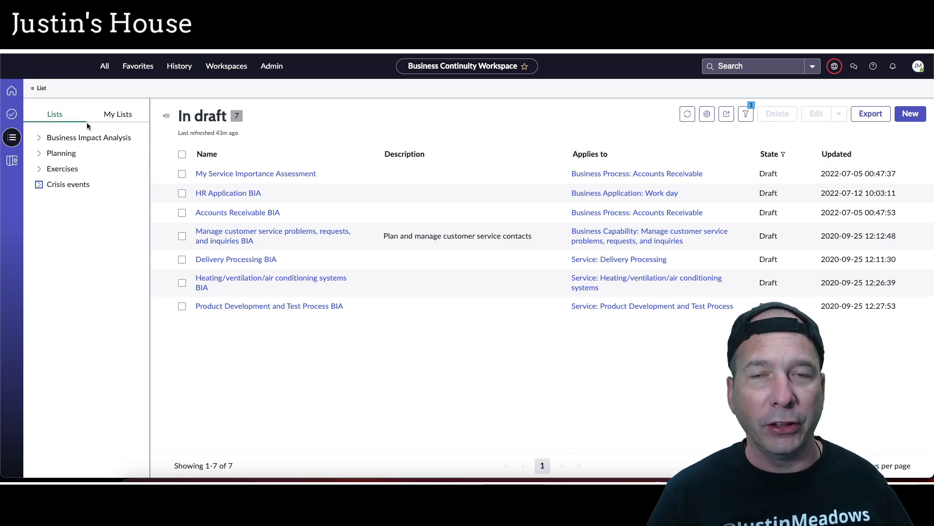
pyautogui.moveTo(12, 91)
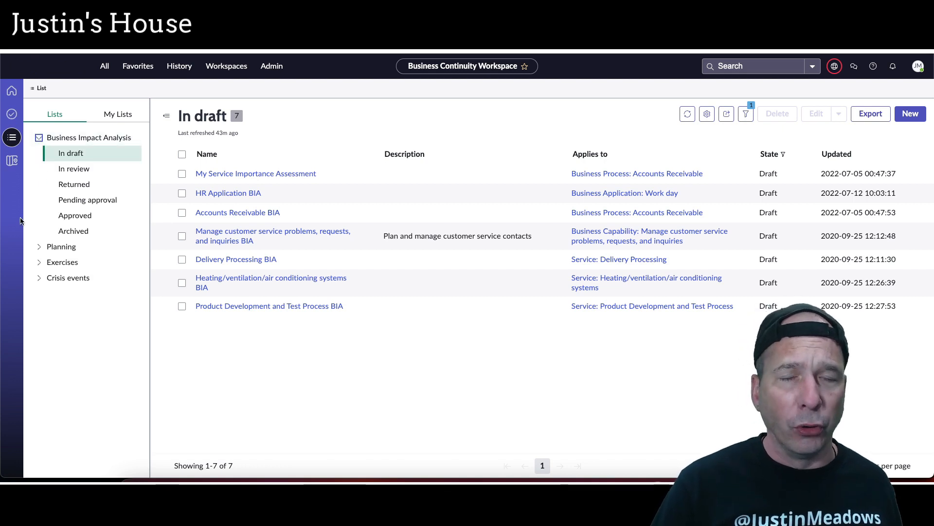
pyautogui.click(39, 246)
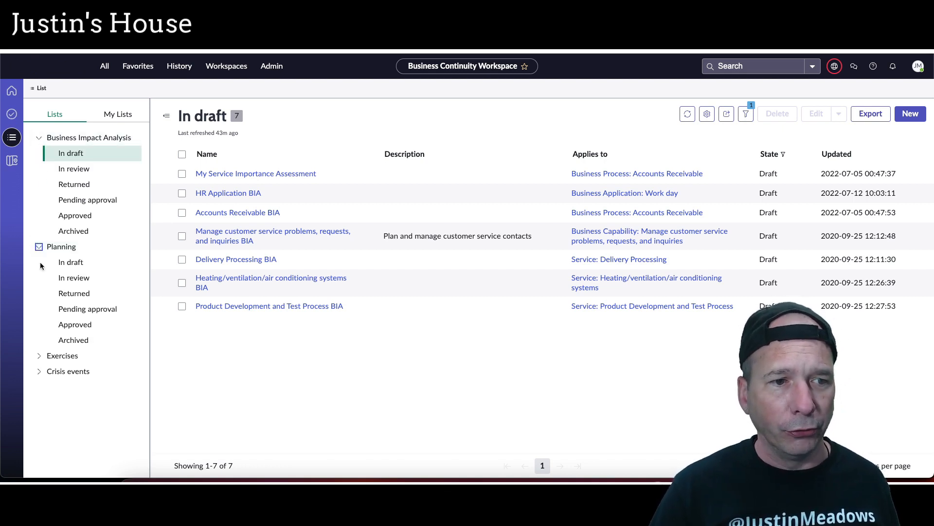
pyautogui.click(62, 355)
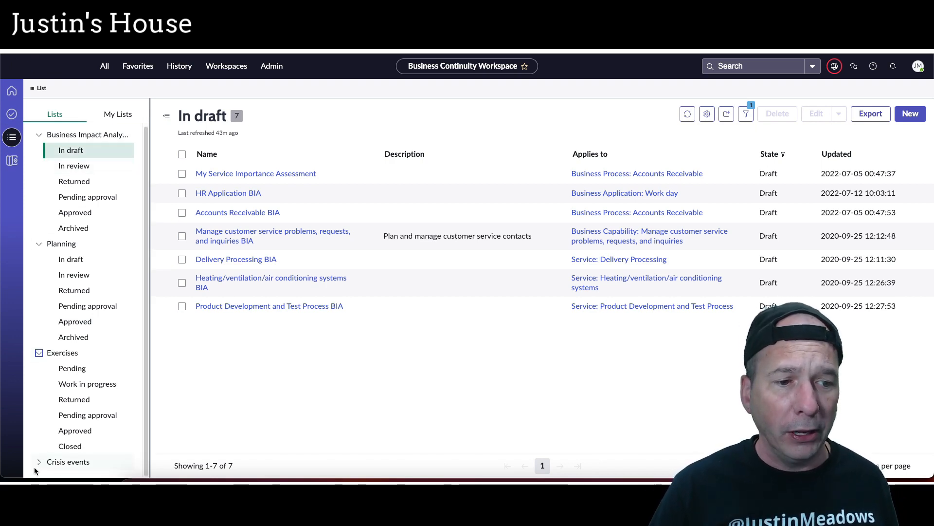
pyautogui.click(118, 114)
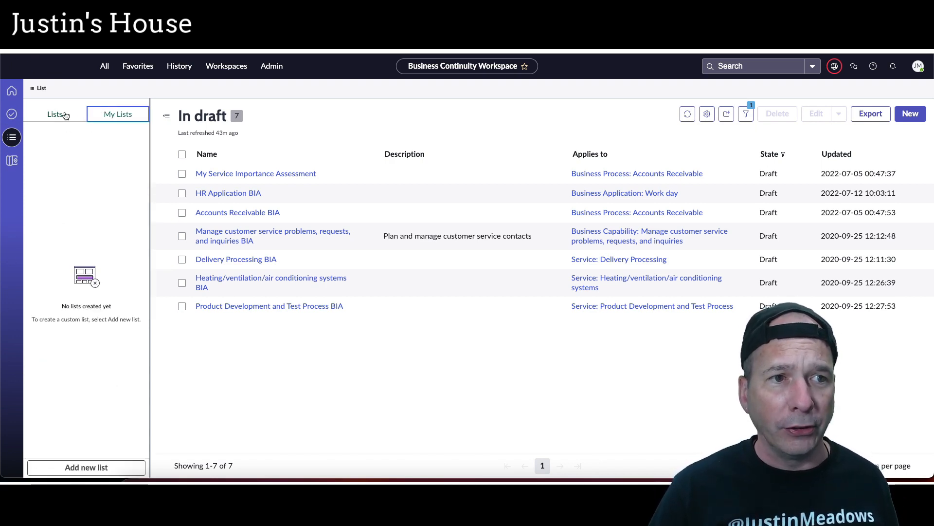
pyautogui.click(11, 160)
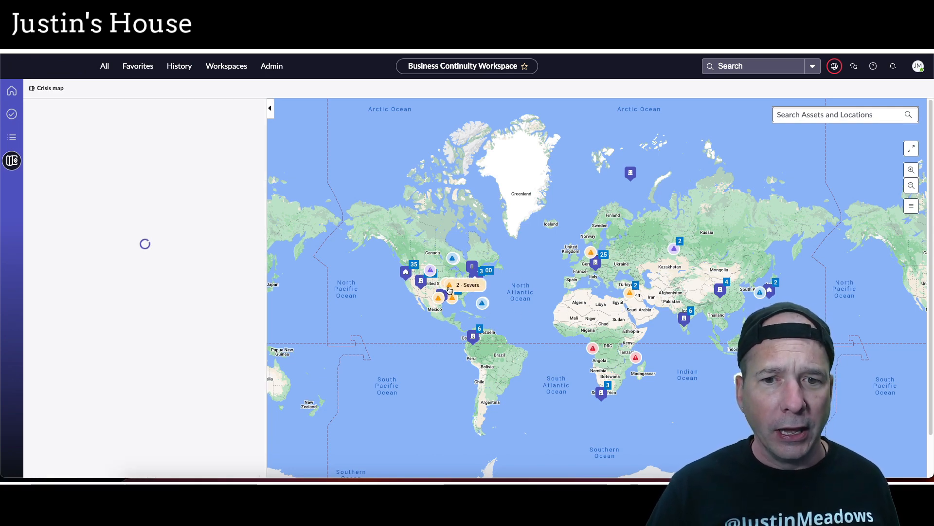
# - Review the flood warning alert's response tasks and at-risk locations, then go back home
pyautogui.click(465, 285)
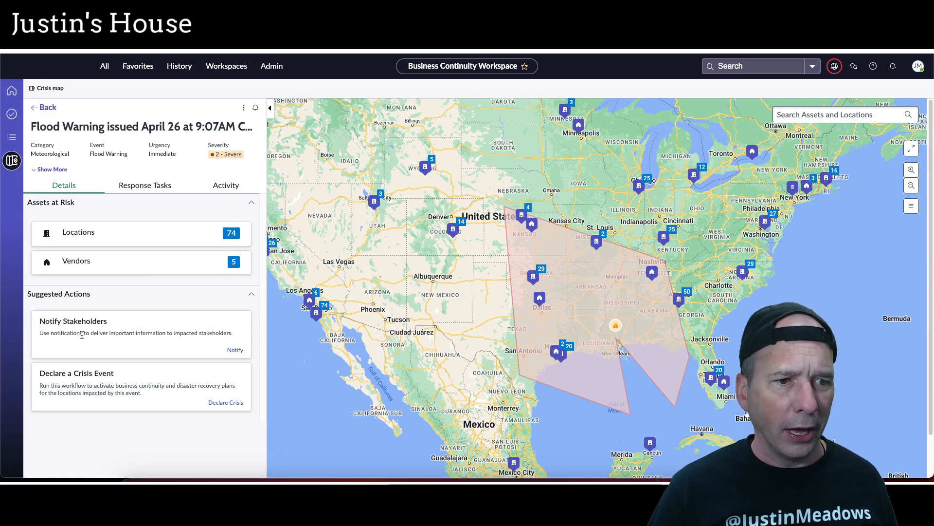
pyautogui.click(144, 185)
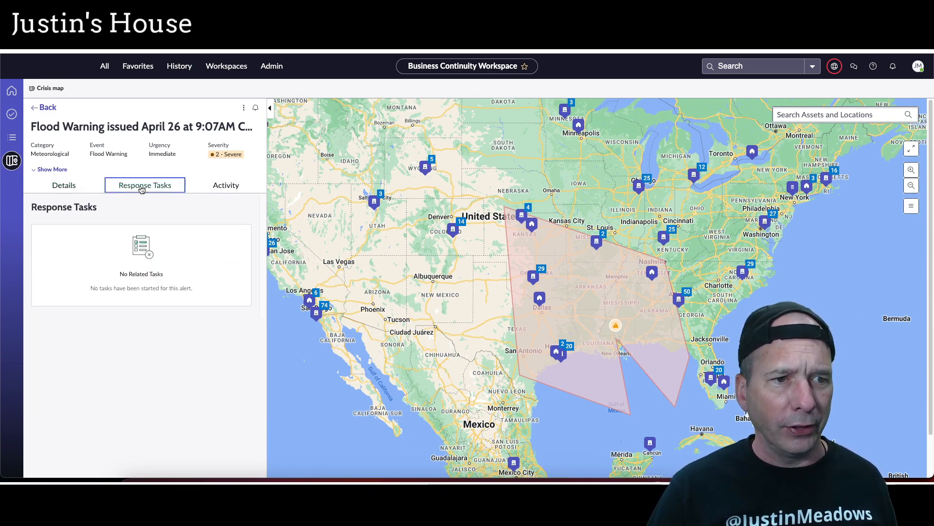
pyautogui.click(64, 184)
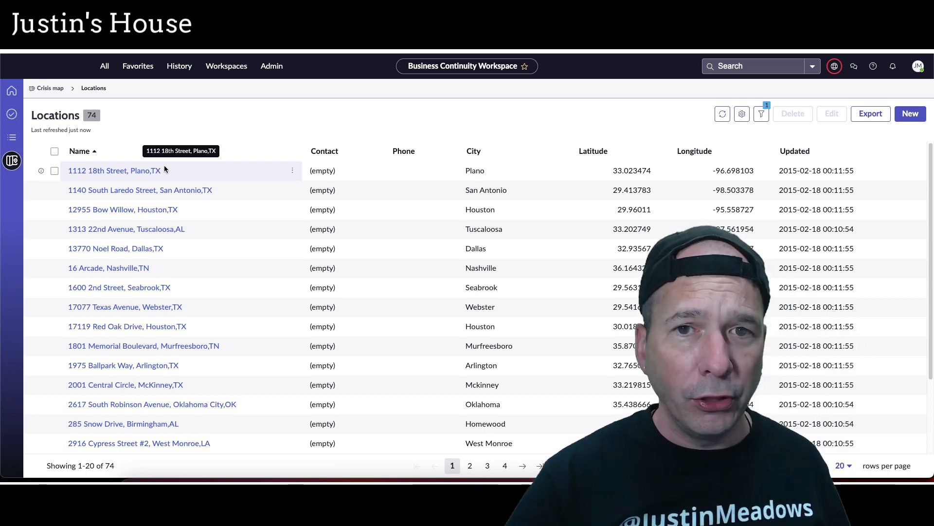
pyautogui.click(11, 89)
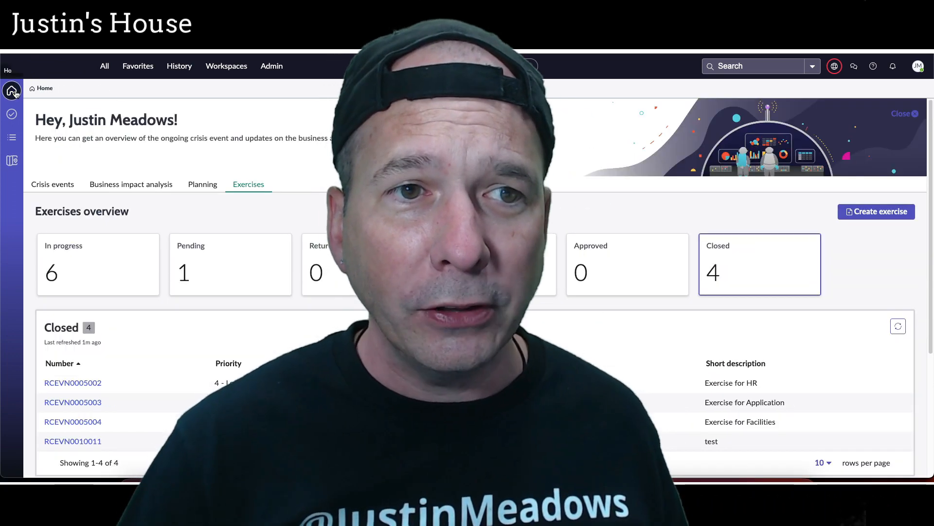